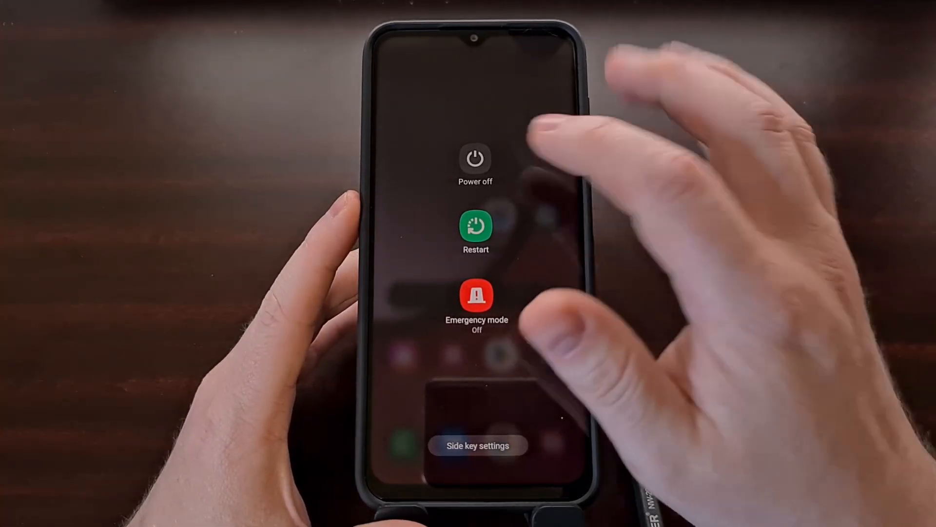
Choose Power off from the Android power menu to shut the phone down
click(476, 226)
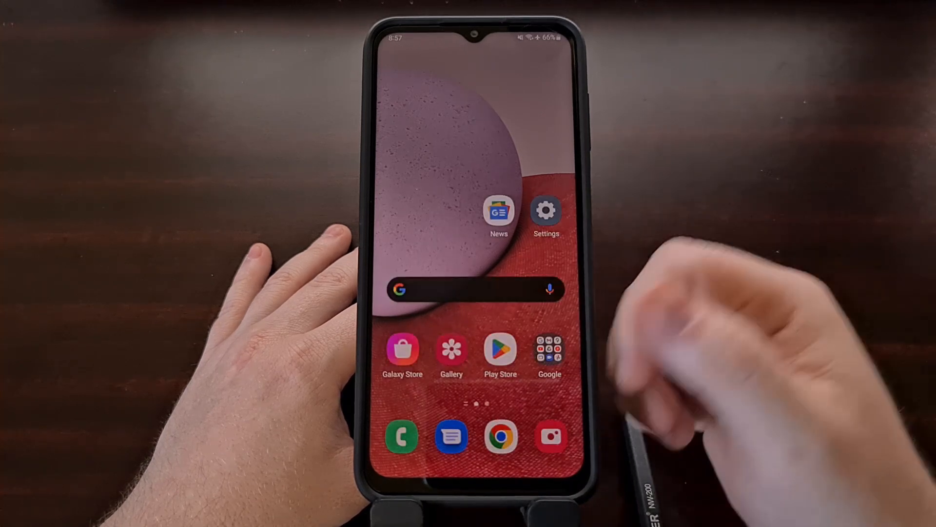
mouse_move(687, 359)
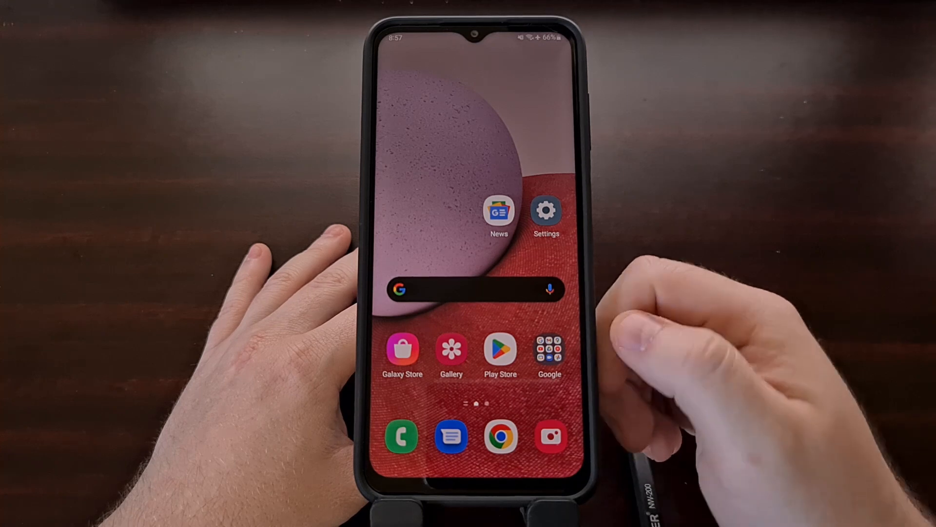